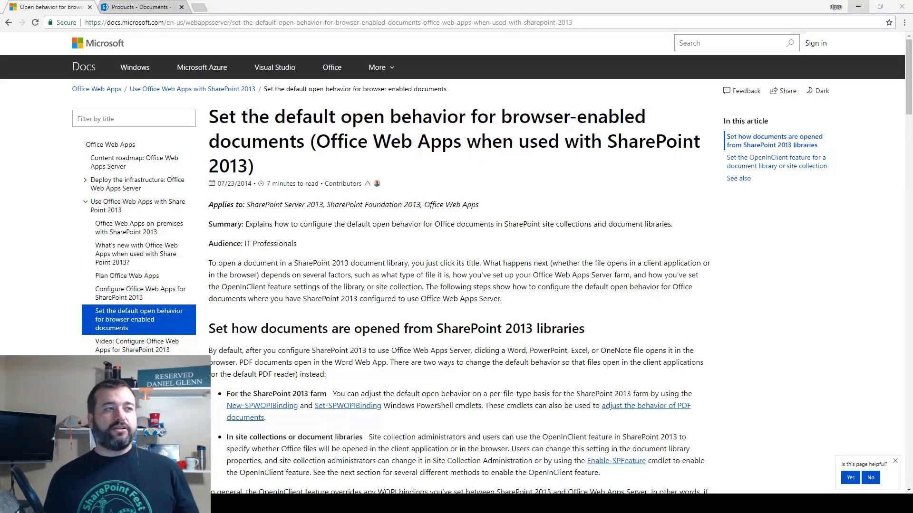
# - Switch from the Microsoft Docs article to the Products site's Documents library
pyautogui.click(140, 6)
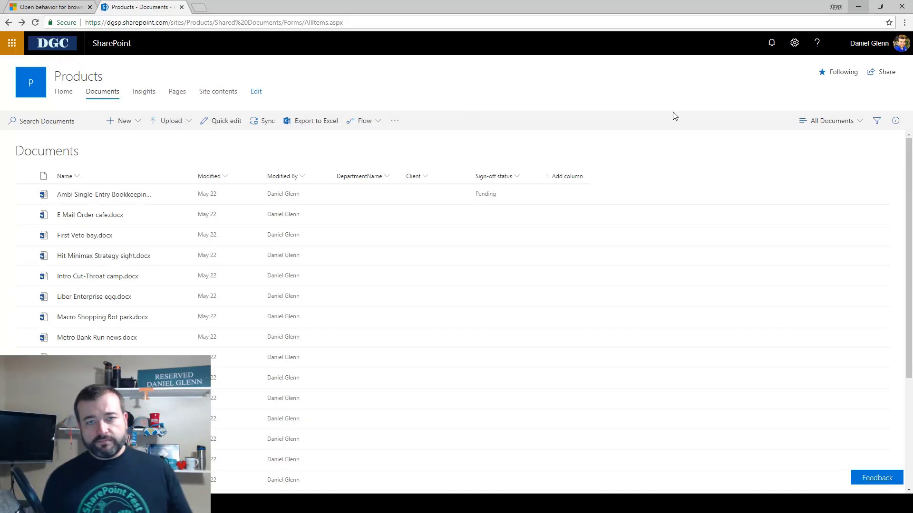
# - Reach the Documents library's advanced settings showing the opening-documents option at server default
pyautogui.click(793, 43)
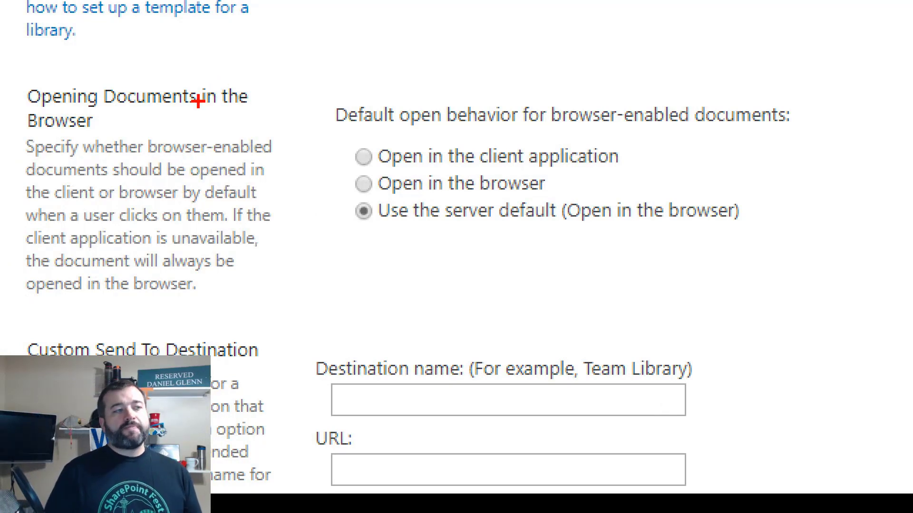
pyautogui.moveTo(464, 140)
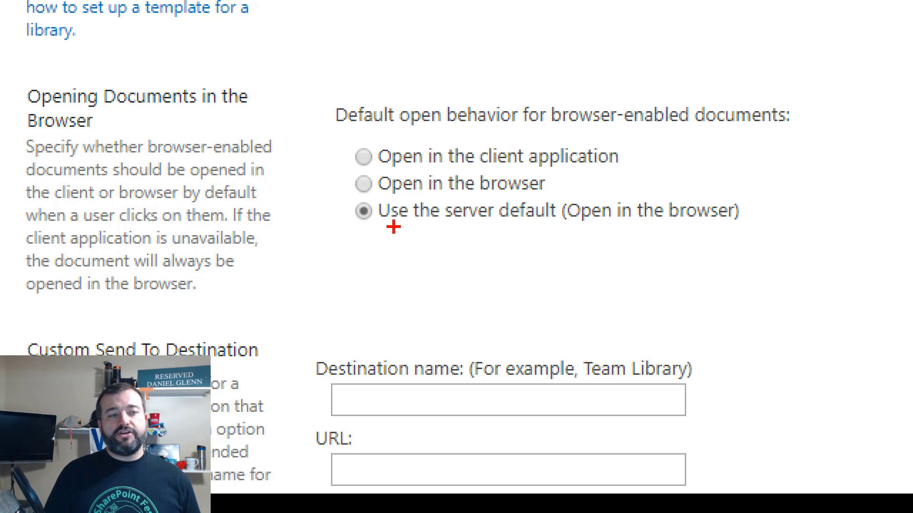
pyautogui.moveTo(567, 235)
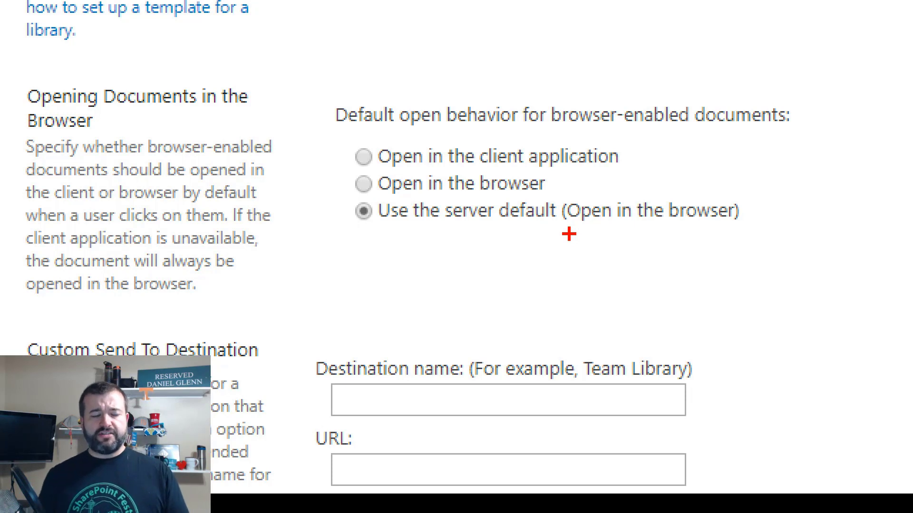
pyautogui.moveTo(404, 190)
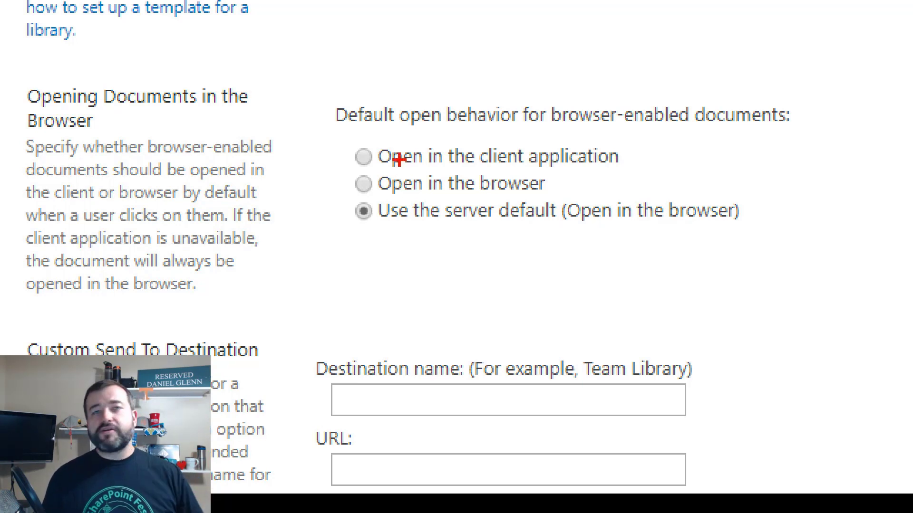
pyautogui.moveTo(683, 127)
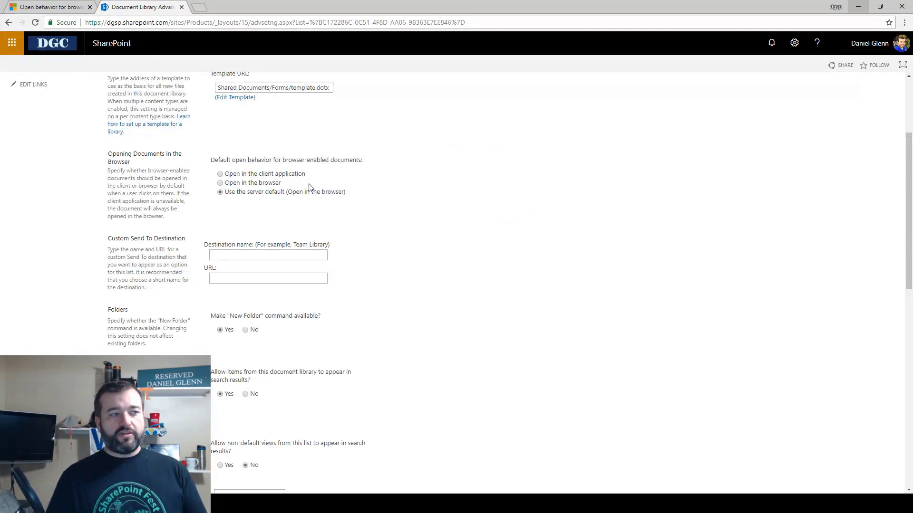
pyautogui.moveTo(264, 176)
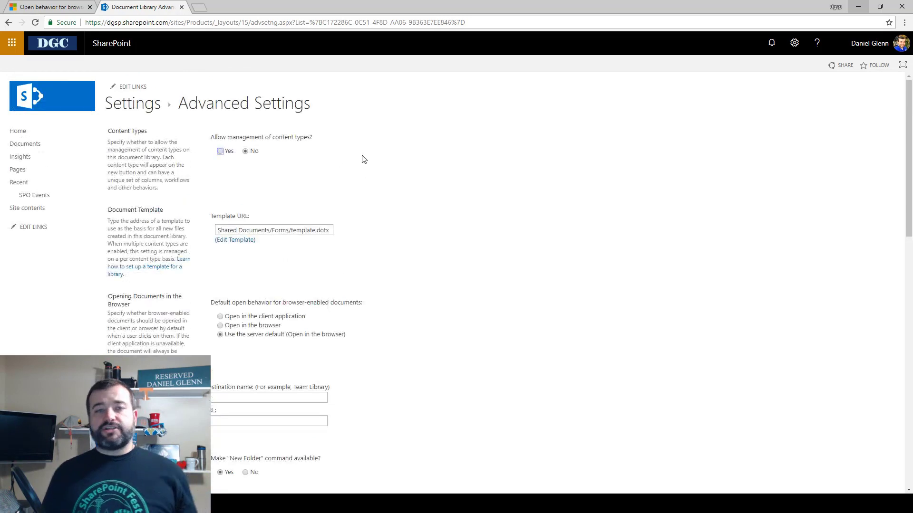
# - Open the Products site's Site Settings page from the gear menu
pyautogui.click(794, 43)
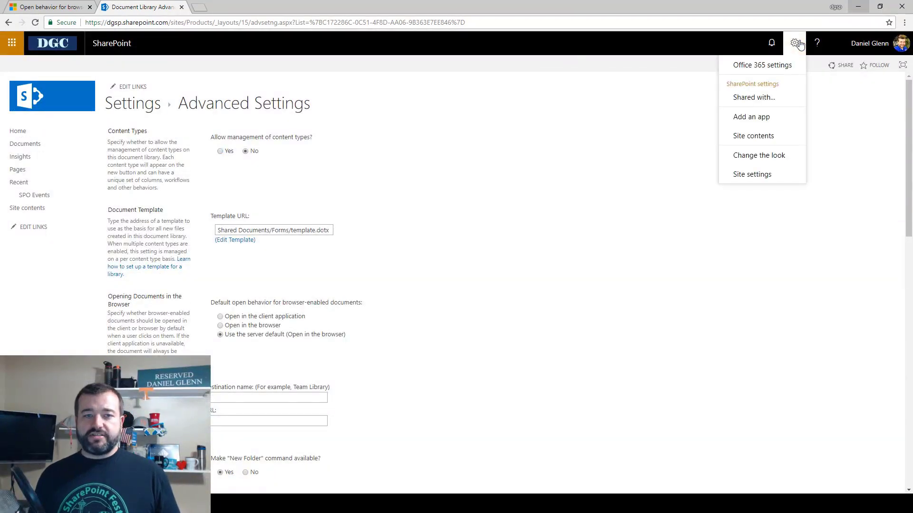
pyautogui.click(751, 174)
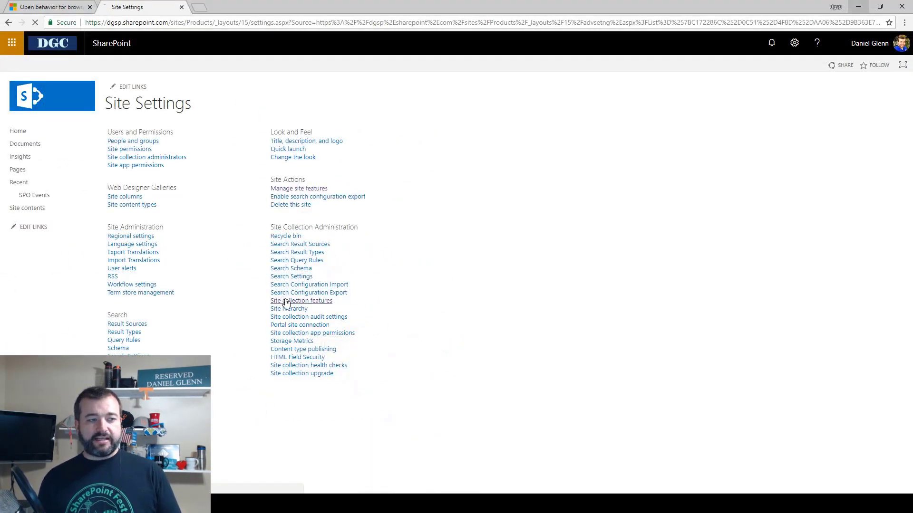
# - Activate the 'Open Documents in Client Applications by Default' site collection feature
pyautogui.click(301, 301)
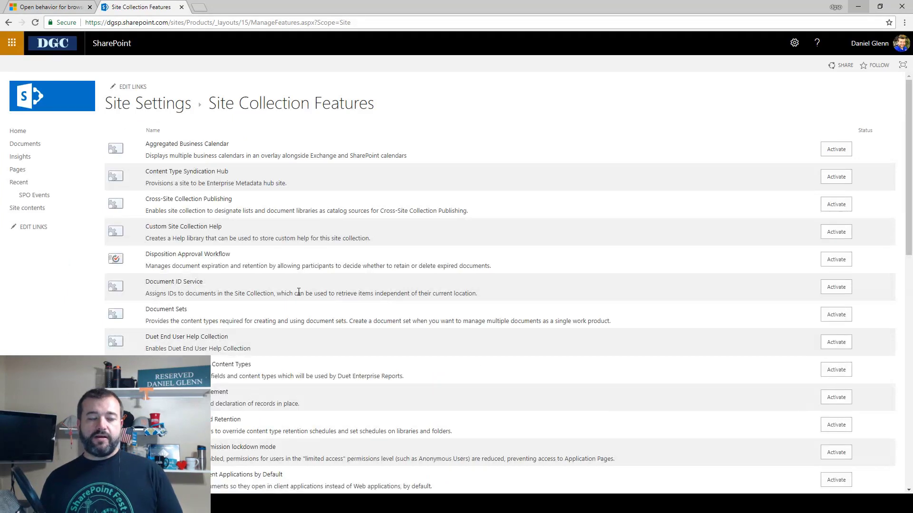
pyautogui.scroll(-3)
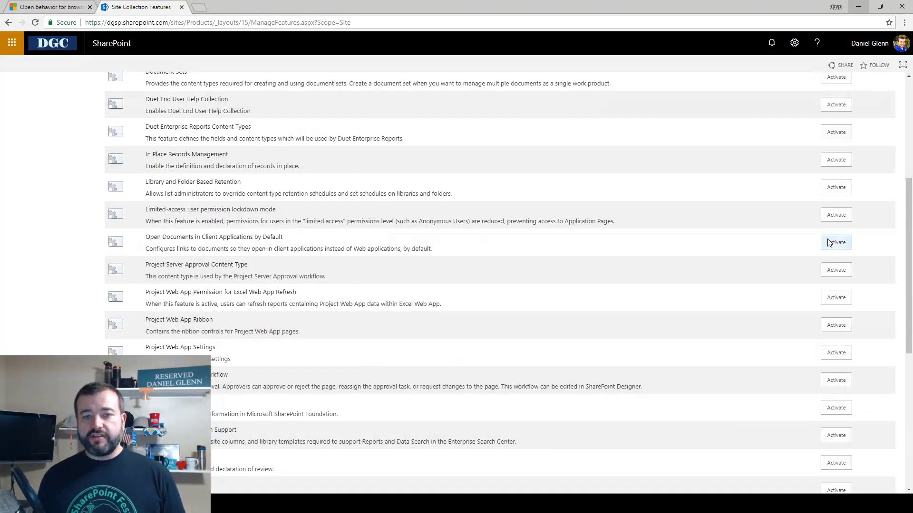
pyautogui.moveTo(836, 242)
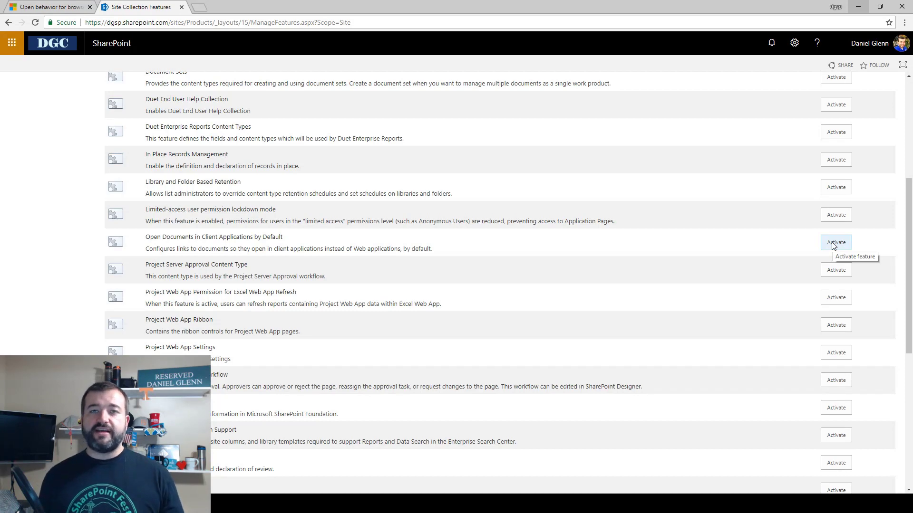
pyautogui.click(835, 242)
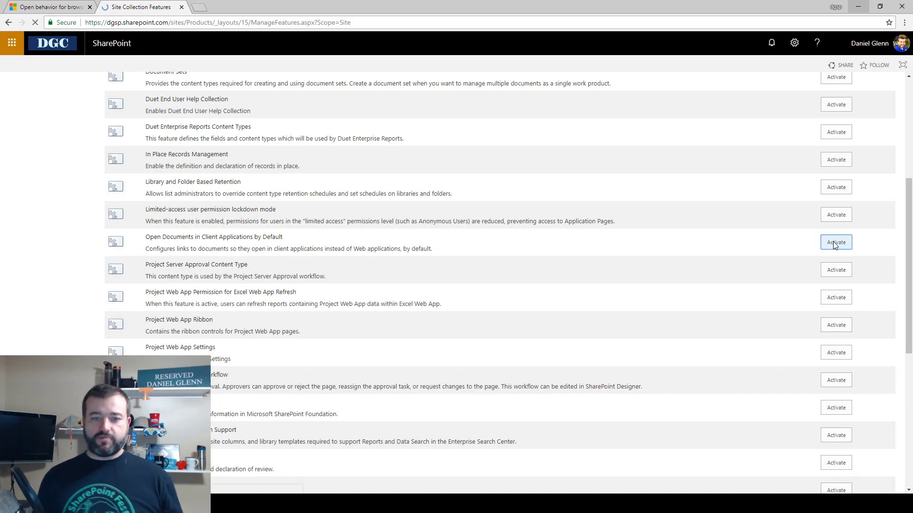
# - Return to the Documents library's Advanced Settings to confirm server default now opens in the client application
pyautogui.click(835, 242)
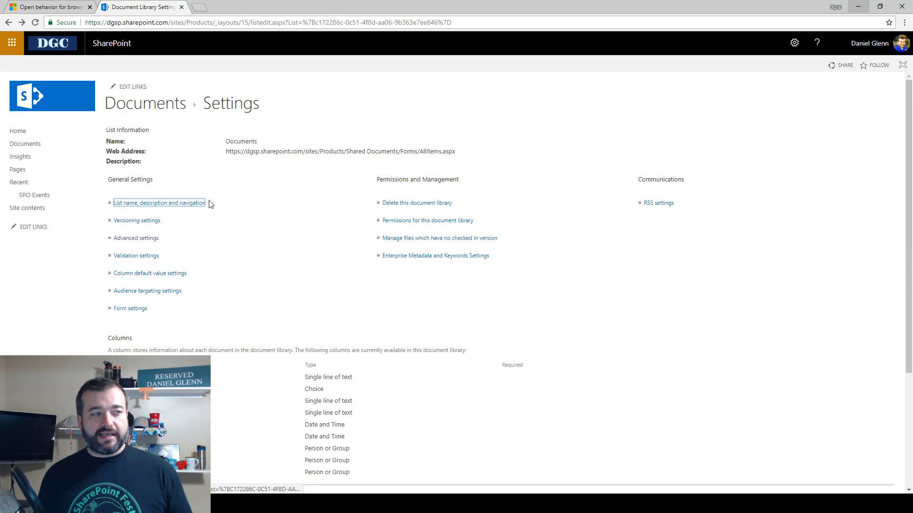
pyautogui.moveTo(135, 238)
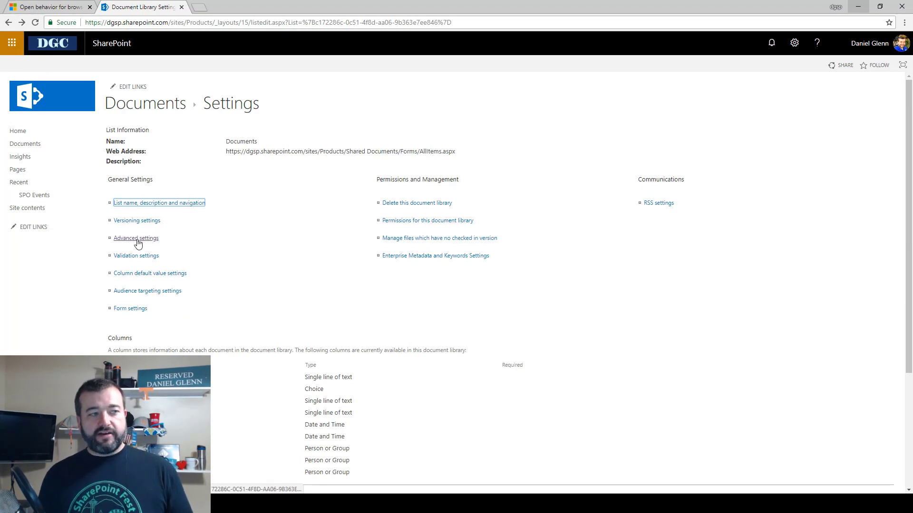
pyautogui.click(136, 239)
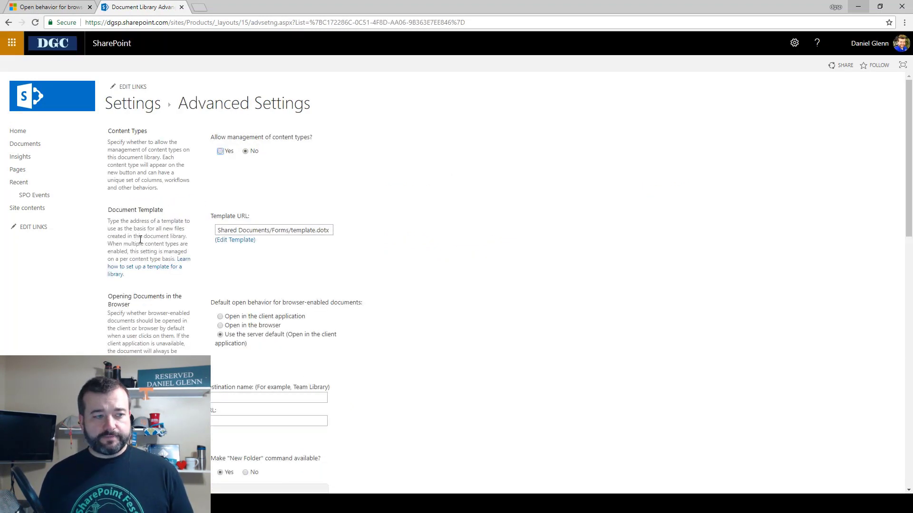
pyautogui.scroll(-3)
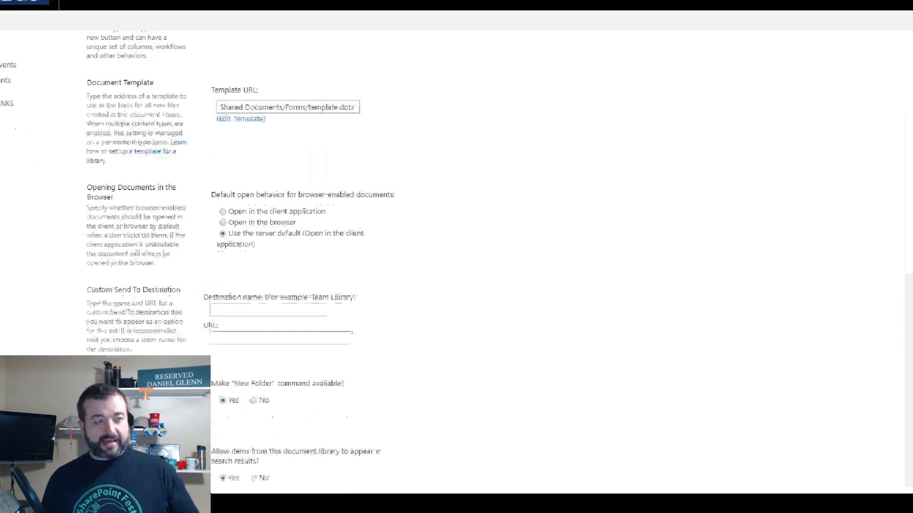